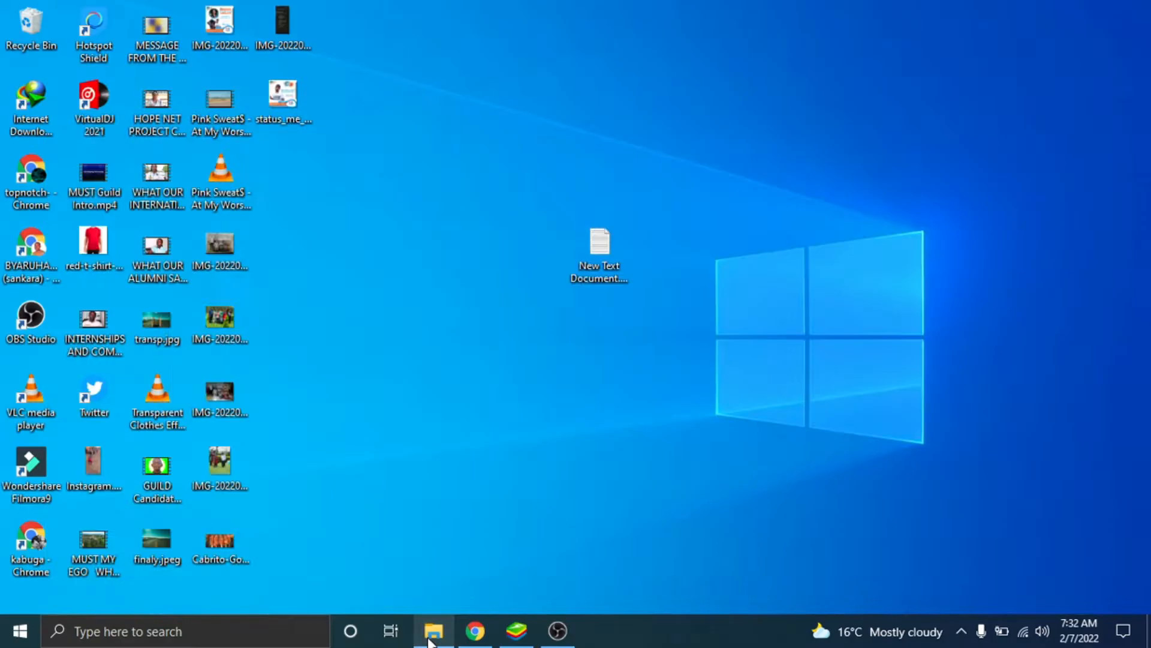
Open File Explorer on This PC and check Local Disk (C:) free space: 63.1 GB of 123 GB
{"action": "left_click", "coordinate": [433, 645]}
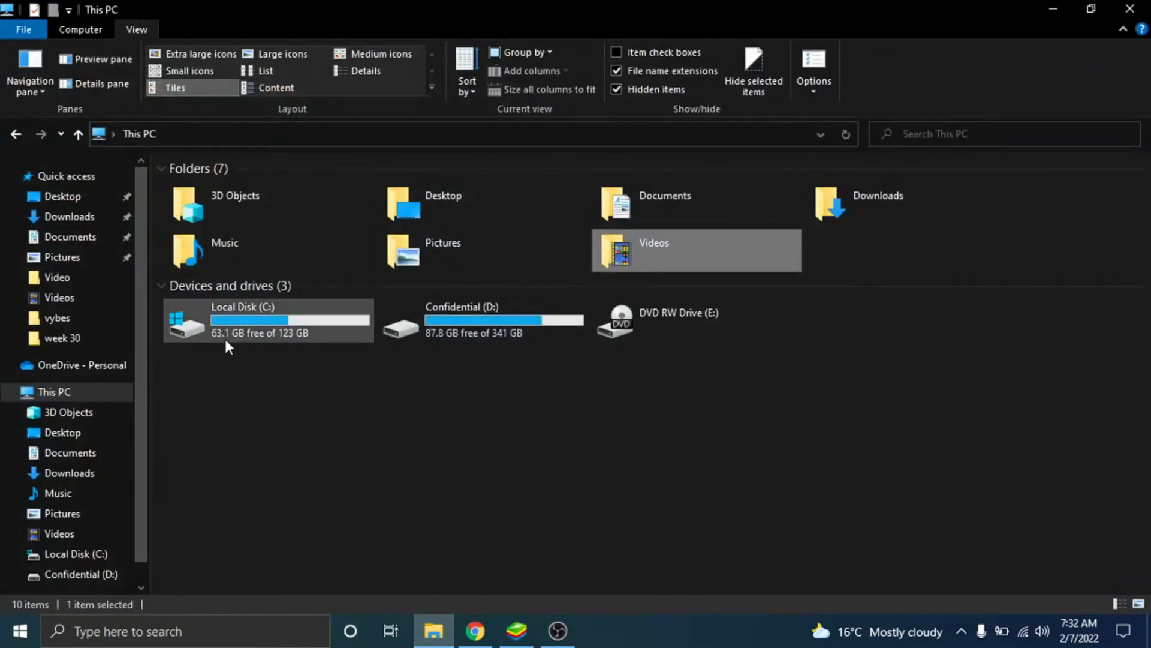
{"action": "mouse_move", "coordinate": [300, 349]}
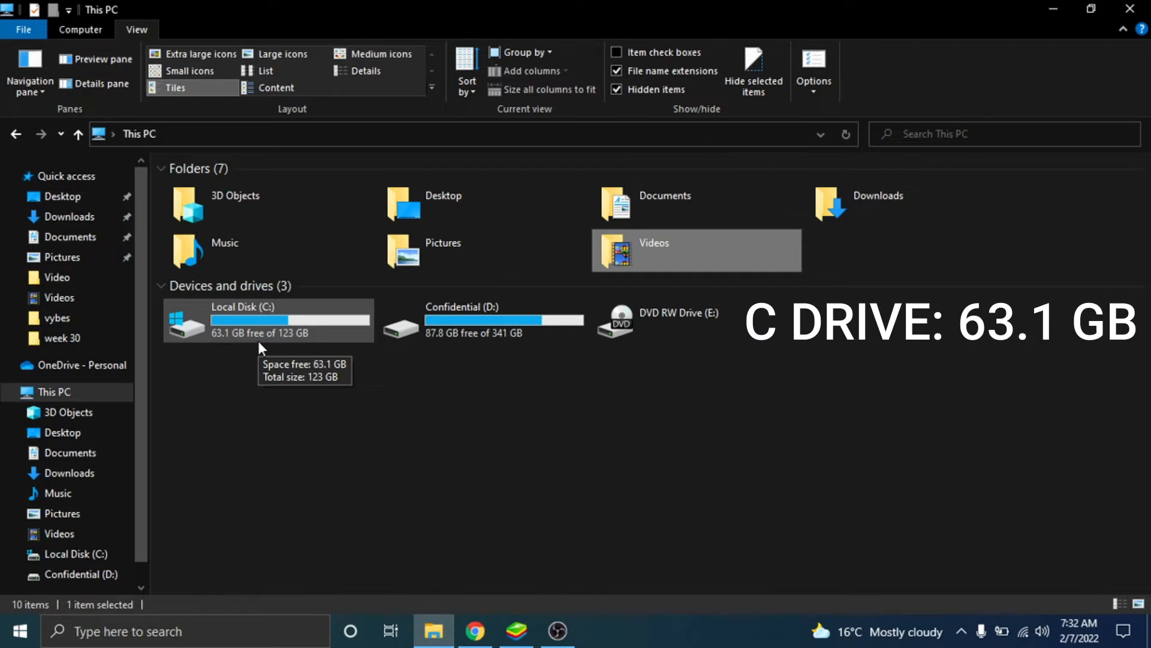
{"action": "mouse_move", "coordinate": [391, 511]}
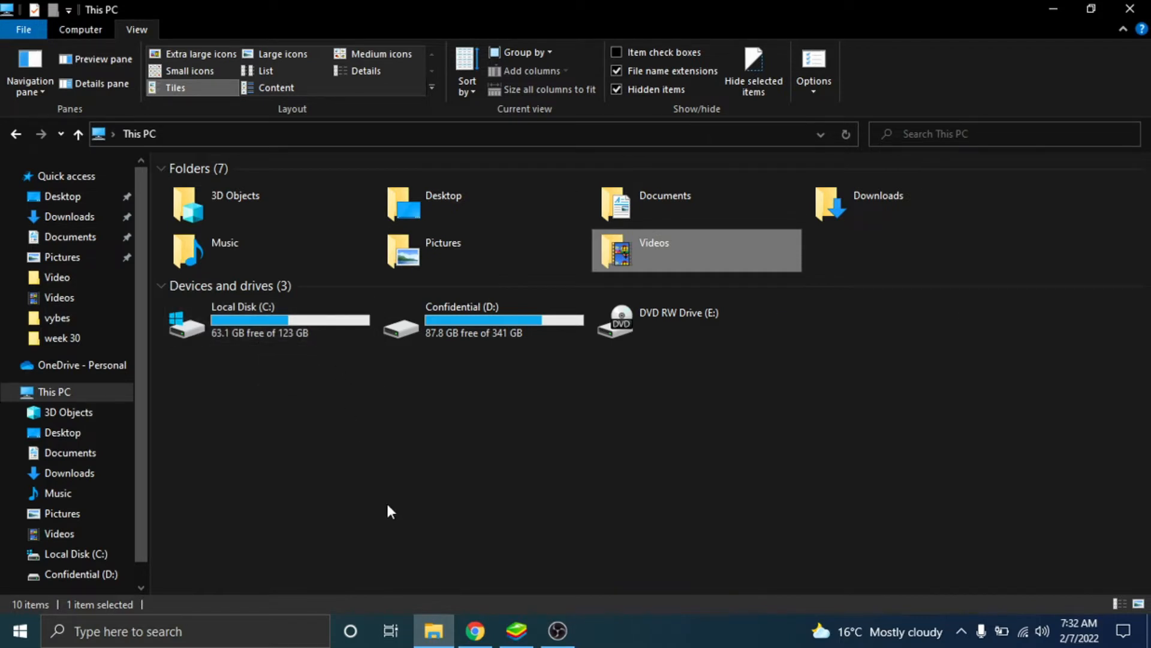
{"action": "mouse_move", "coordinate": [352, 316]}
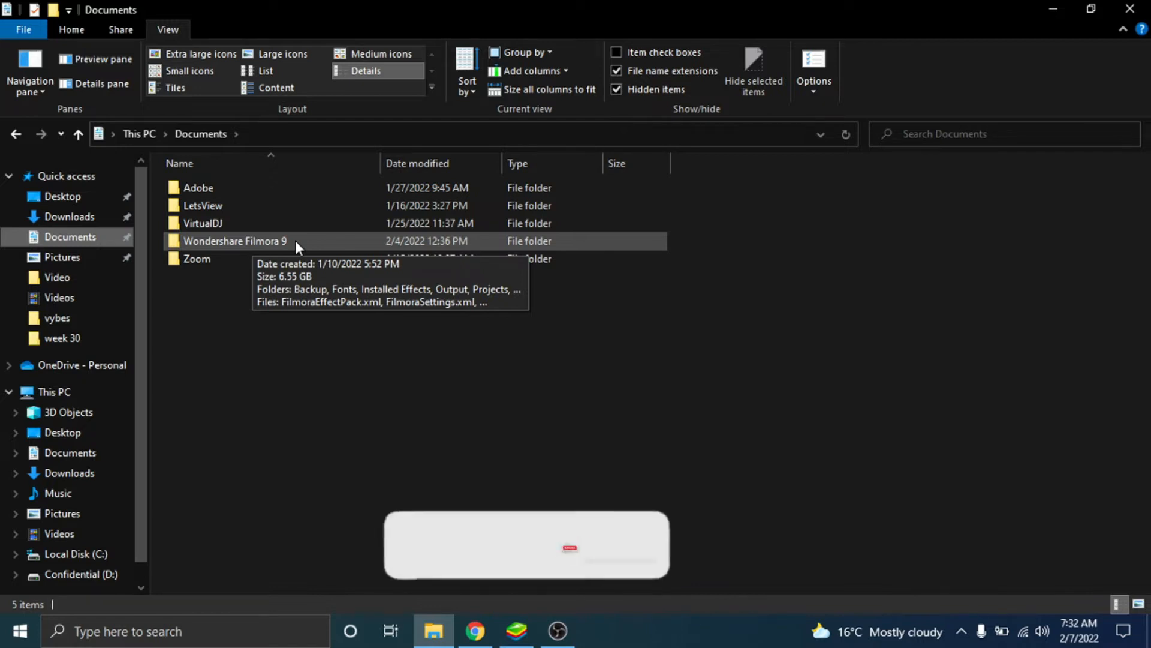
Navigate Documents › Wondershare Filmora 9 › Render › .RenderCache to reach the 31 cache folders
{"action": "double_click", "coordinate": [235, 240]}
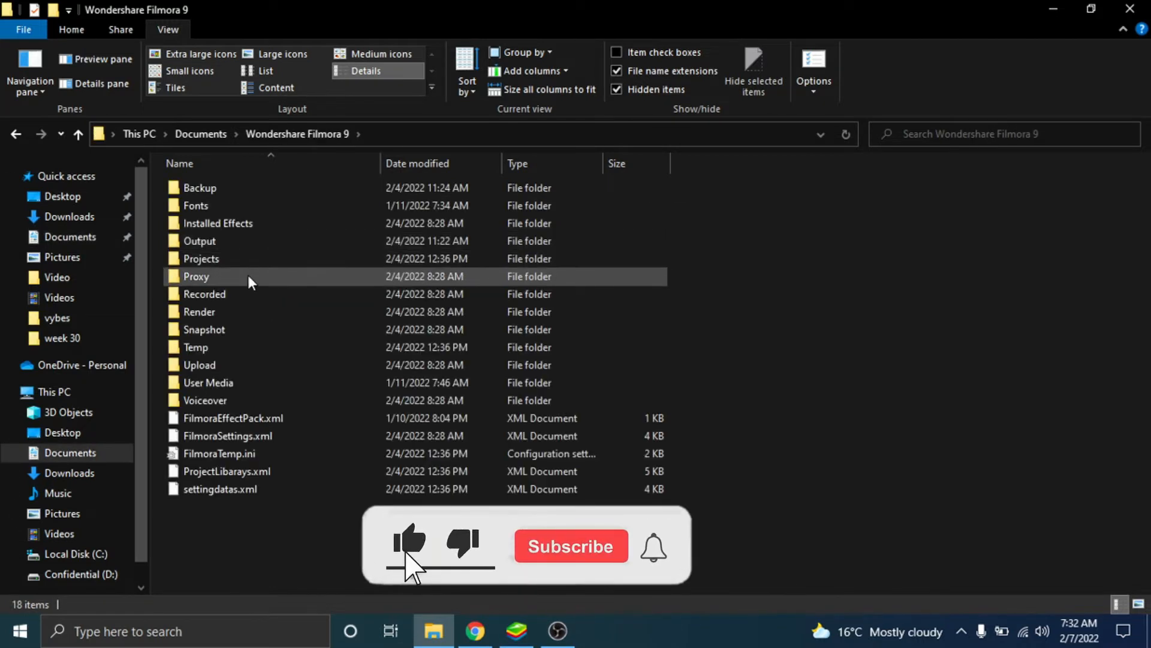
{"action": "left_click", "coordinate": [570, 547]}
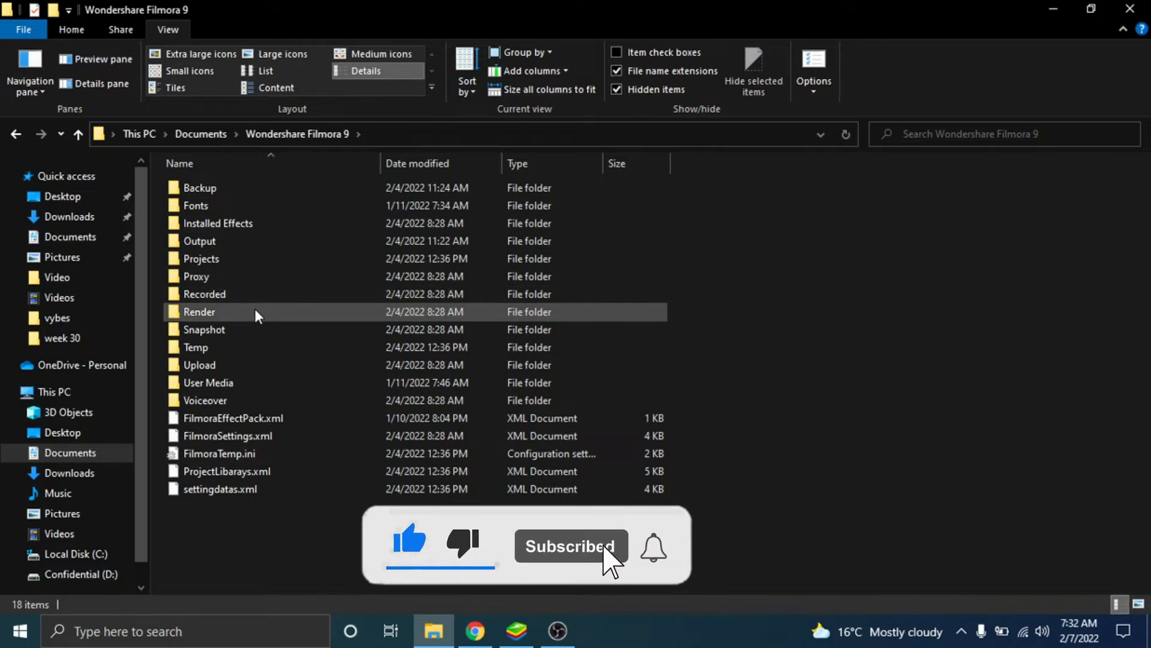
{"action": "double_click", "coordinate": [199, 312]}
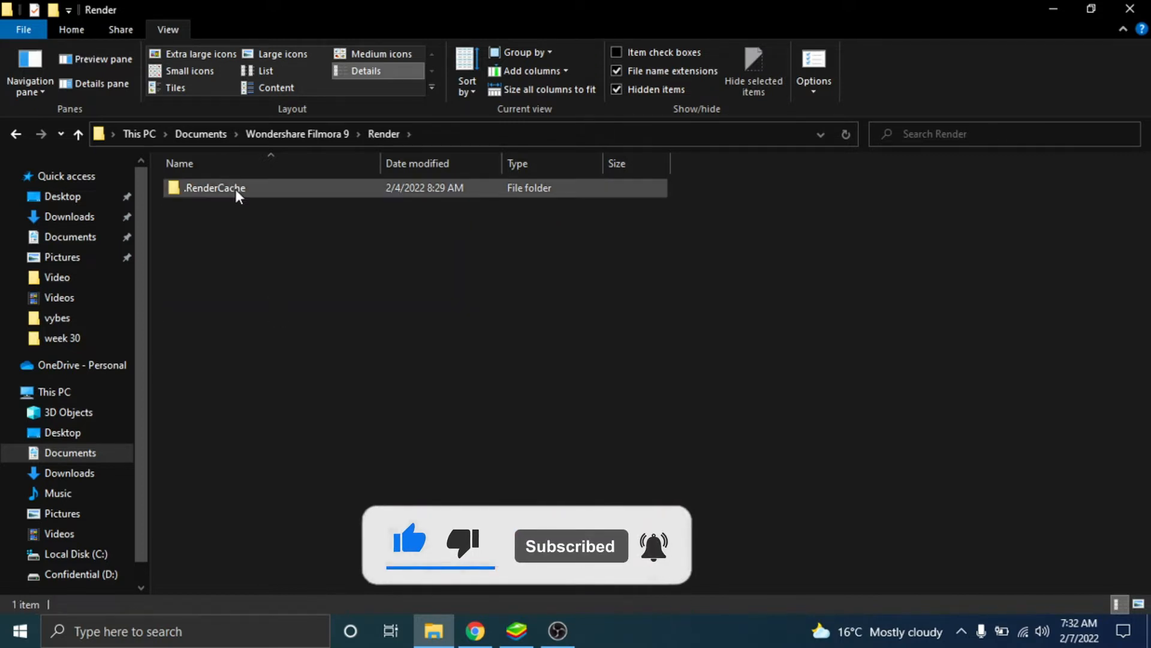
{"action": "double_click", "coordinate": [216, 188]}
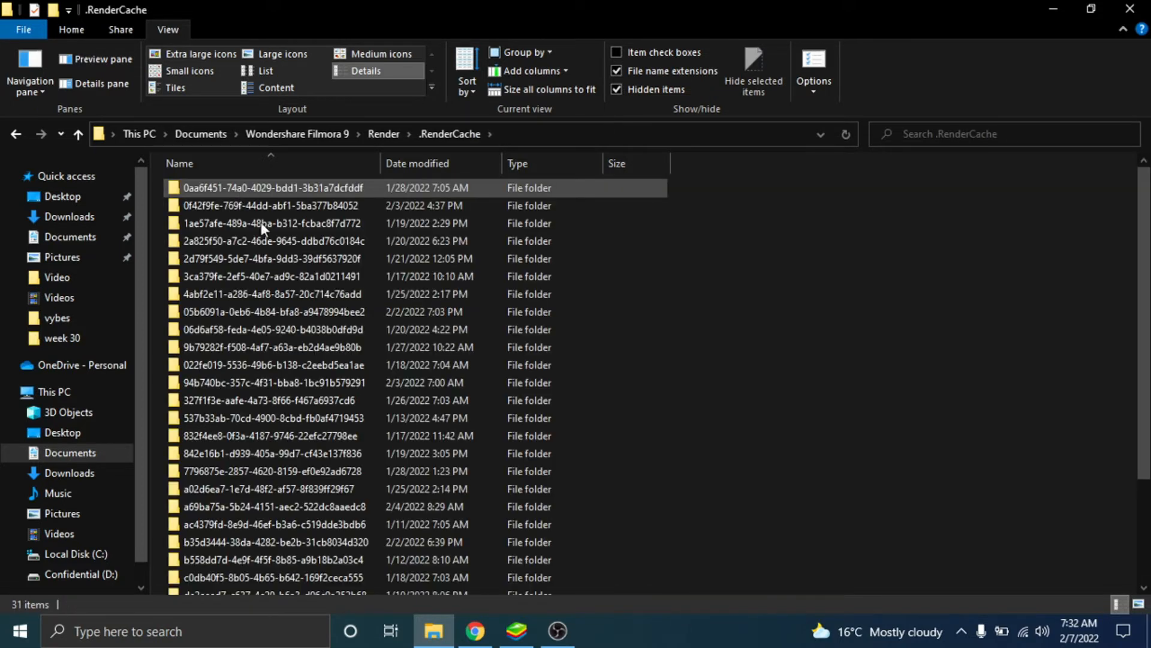
Check the 31 cache folders total 6.39 GB, then permanently delete them with Shift+Delete
{"action": "left_click", "coordinate": [274, 312]}
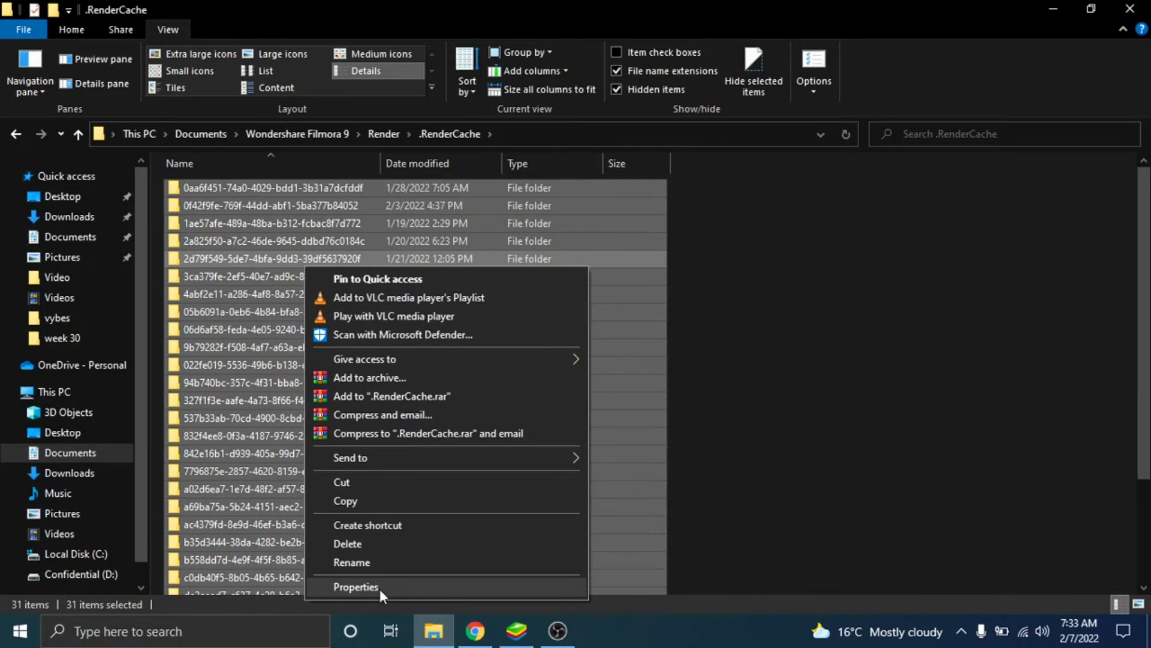
{"action": "left_click", "coordinate": [355, 586]}
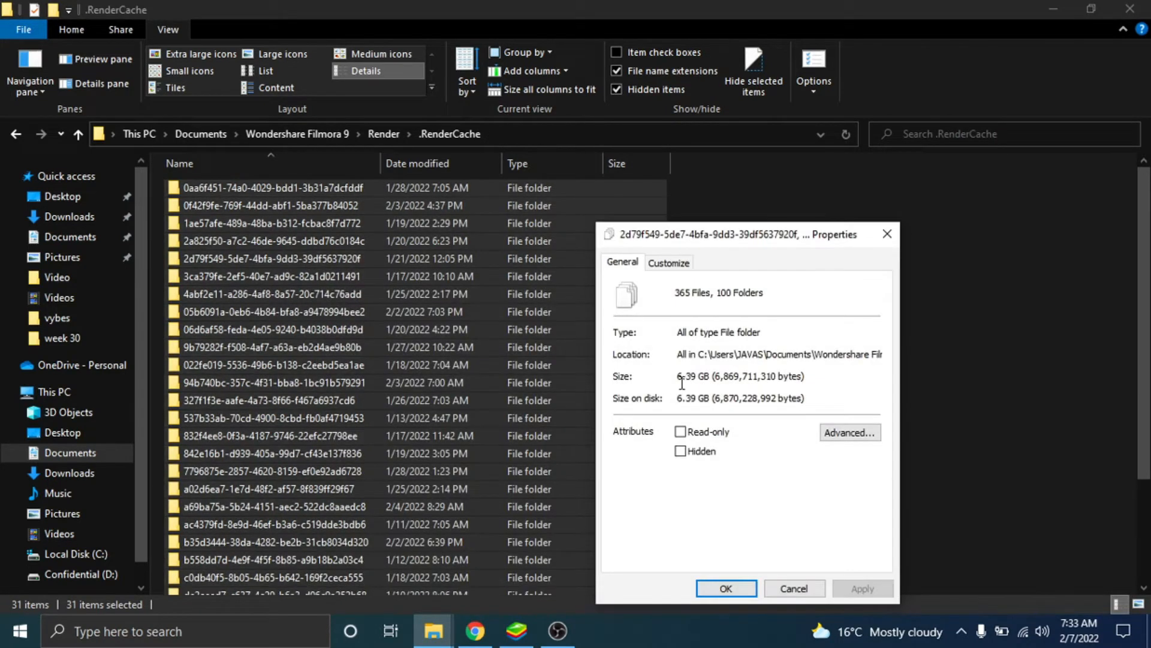
{"action": "mouse_move", "coordinate": [906, 235]}
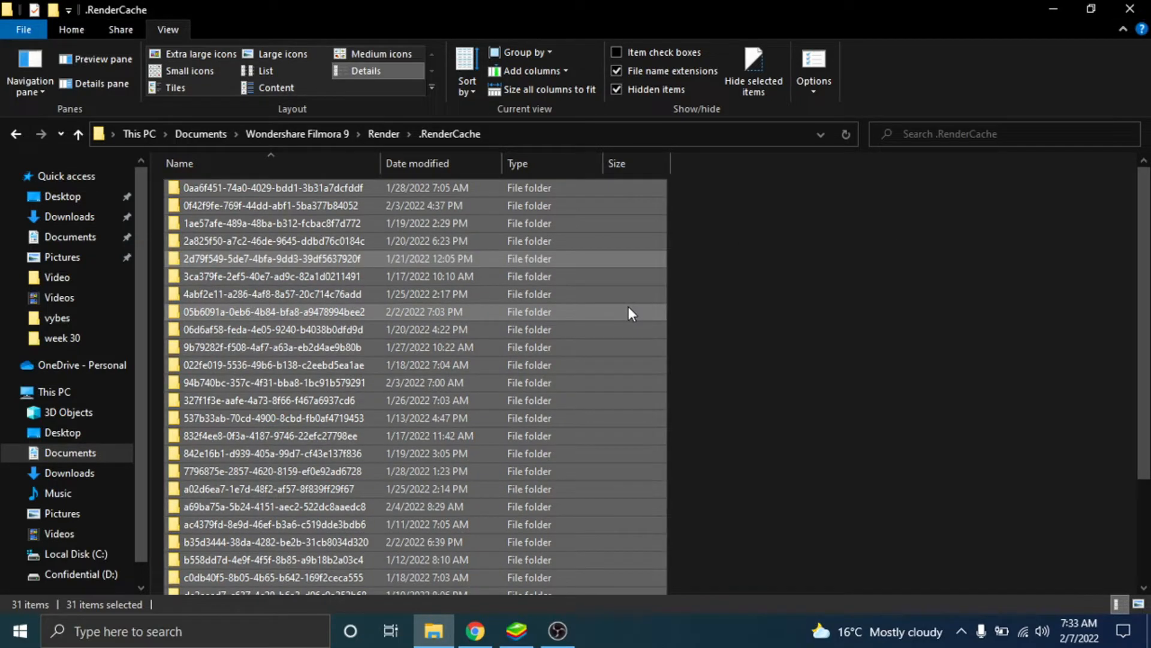
{"action": "key", "text": "Delete"}
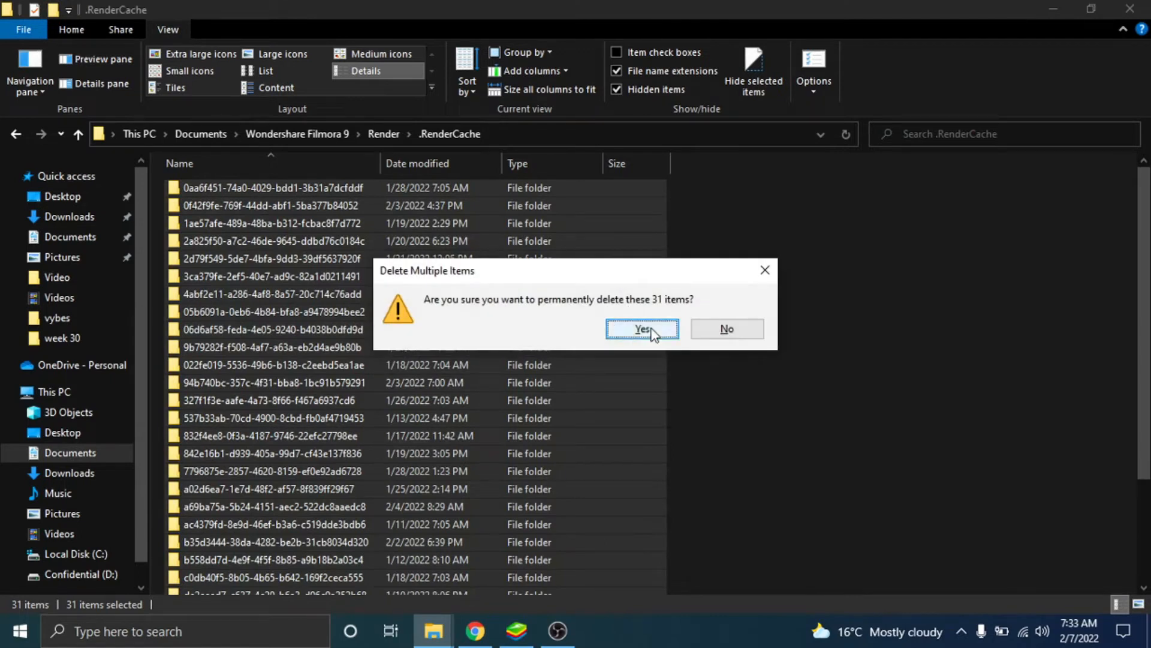
{"action": "left_click", "coordinate": [642, 328]}
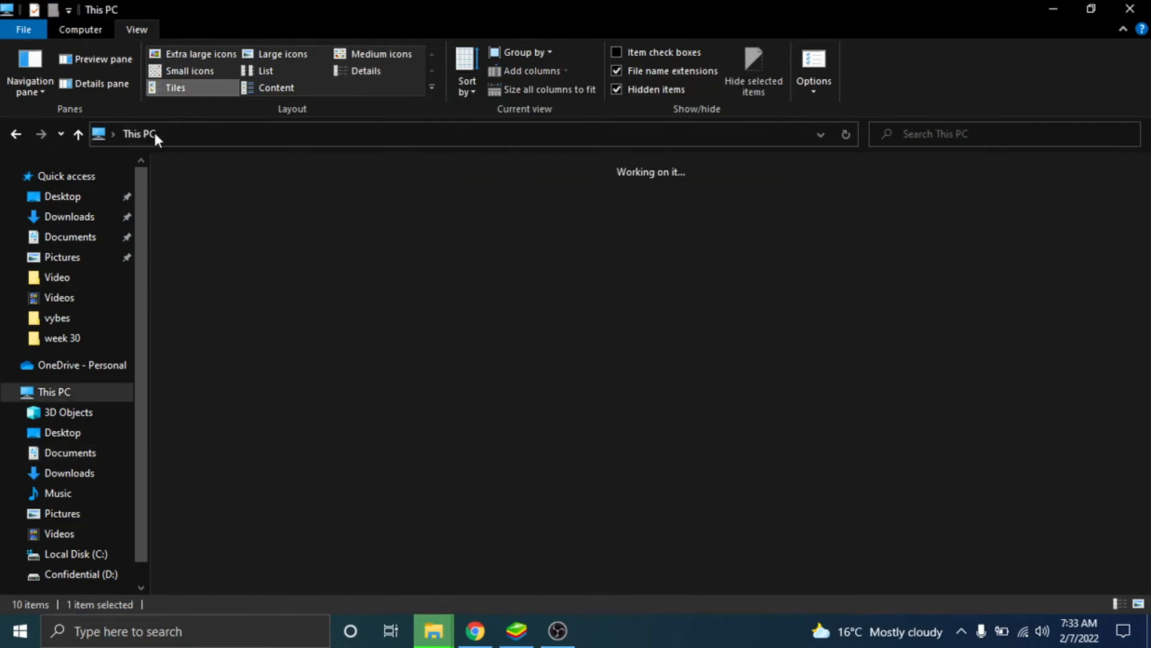
Confirm C: now has 69.5 GB free and return to Documents › Wondershare Filmora 9
{"action": "left_click", "coordinate": [845, 134]}
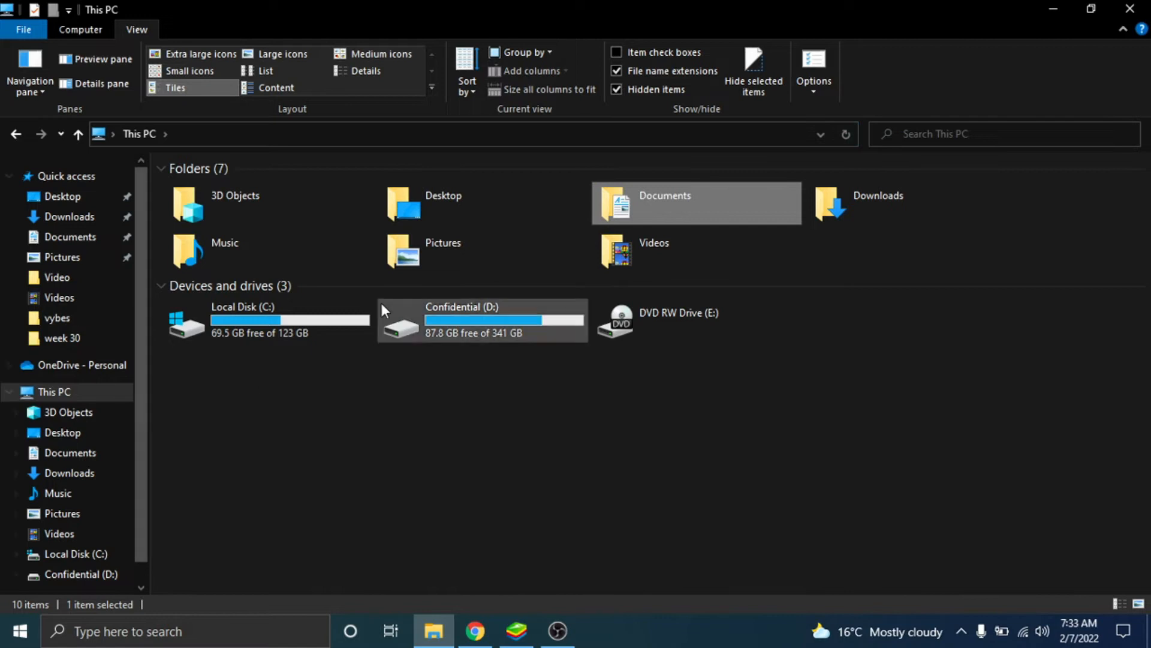
{"action": "mouse_move", "coordinate": [197, 337]}
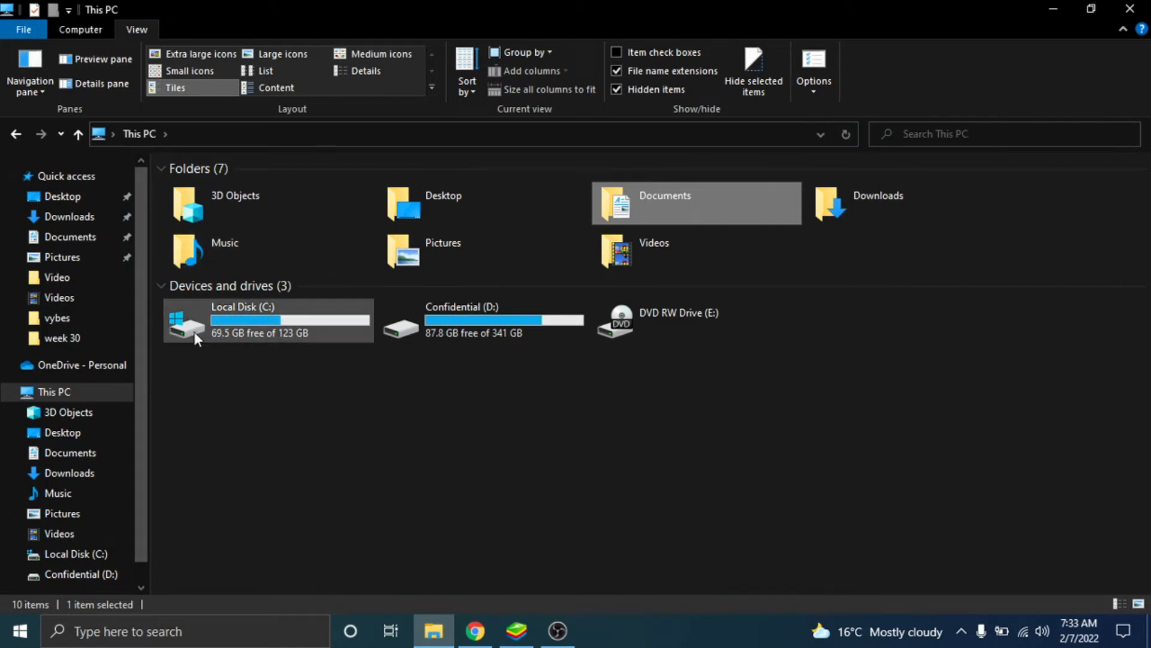
{"action": "mouse_move", "coordinate": [339, 346]}
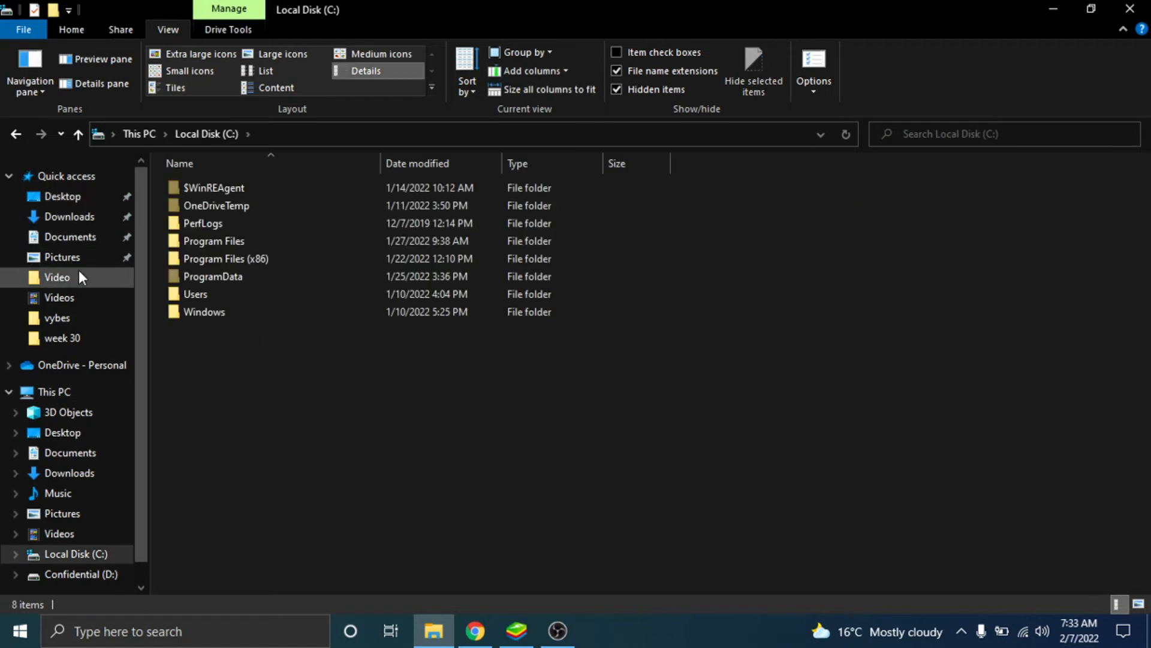
{"action": "left_click", "coordinate": [70, 236]}
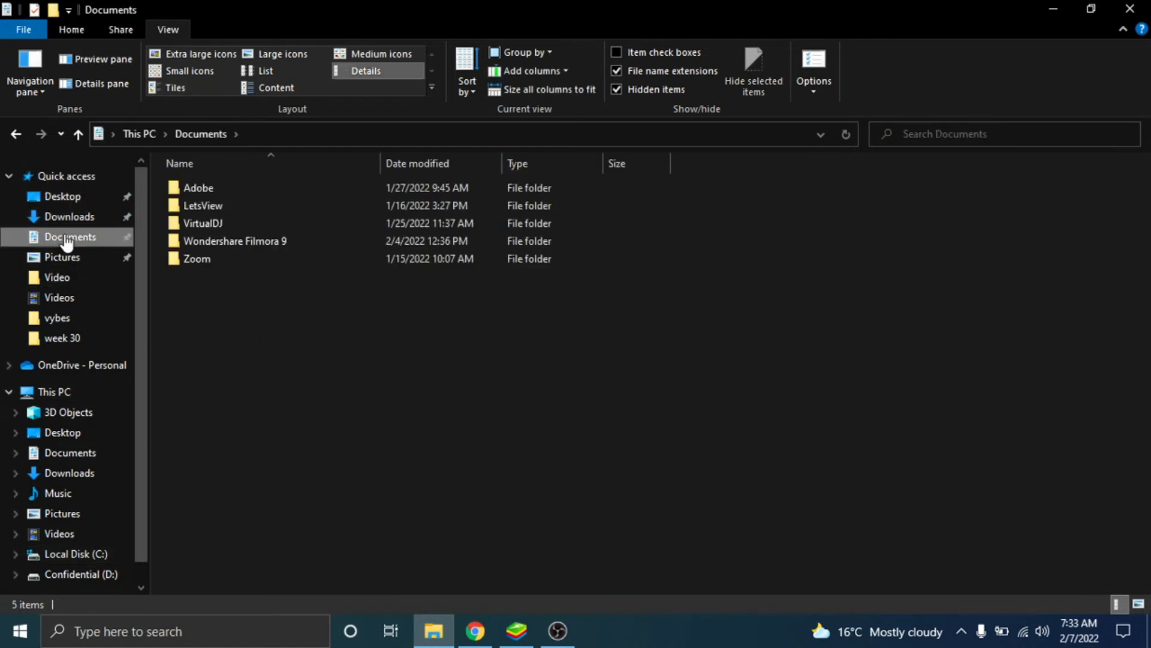
{"action": "double_click", "coordinate": [235, 241]}
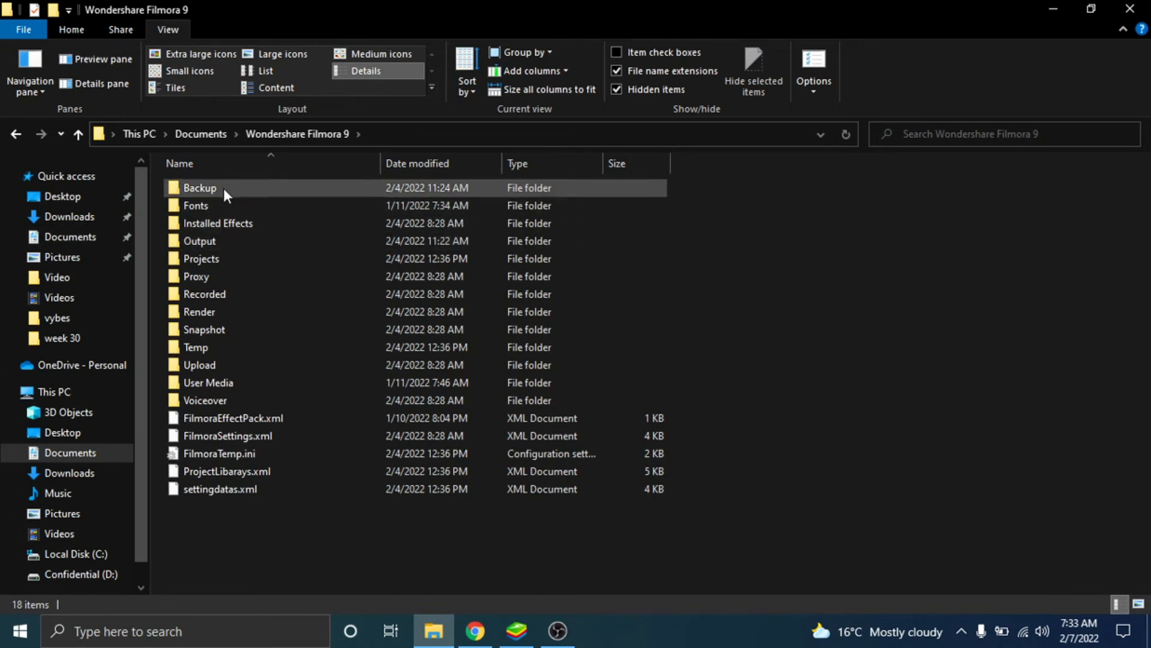
In the Backup folder, select all 148 backup project files and permanently delete them
{"action": "double_click", "coordinate": [199, 187]}
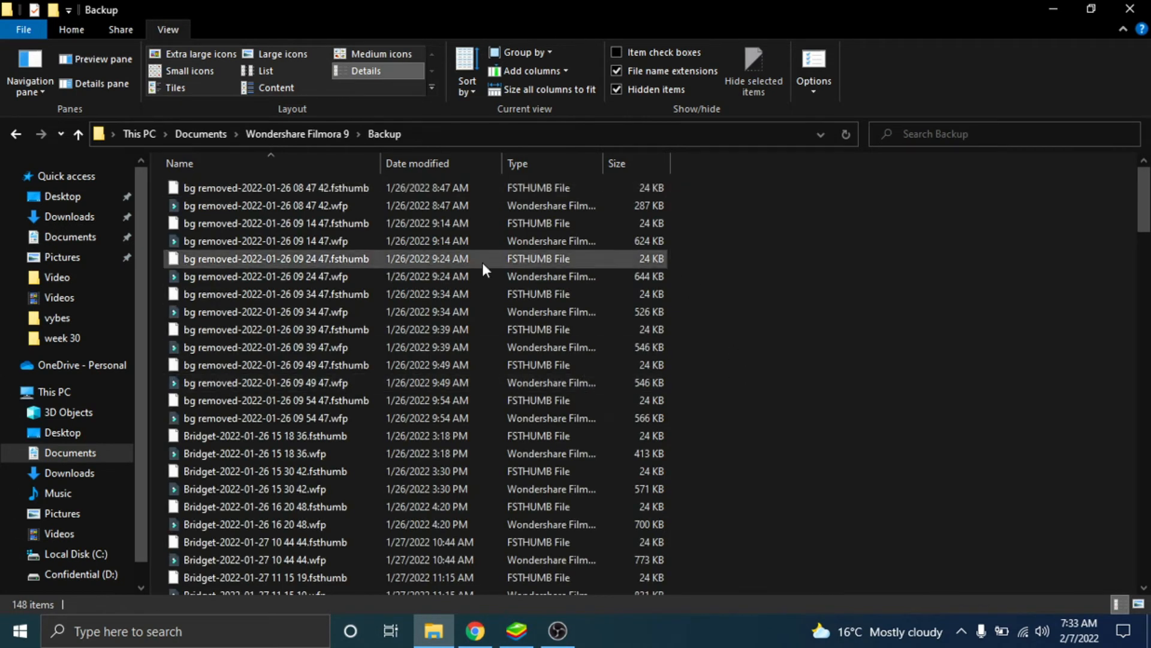
{"action": "left_click", "coordinate": [262, 383]}
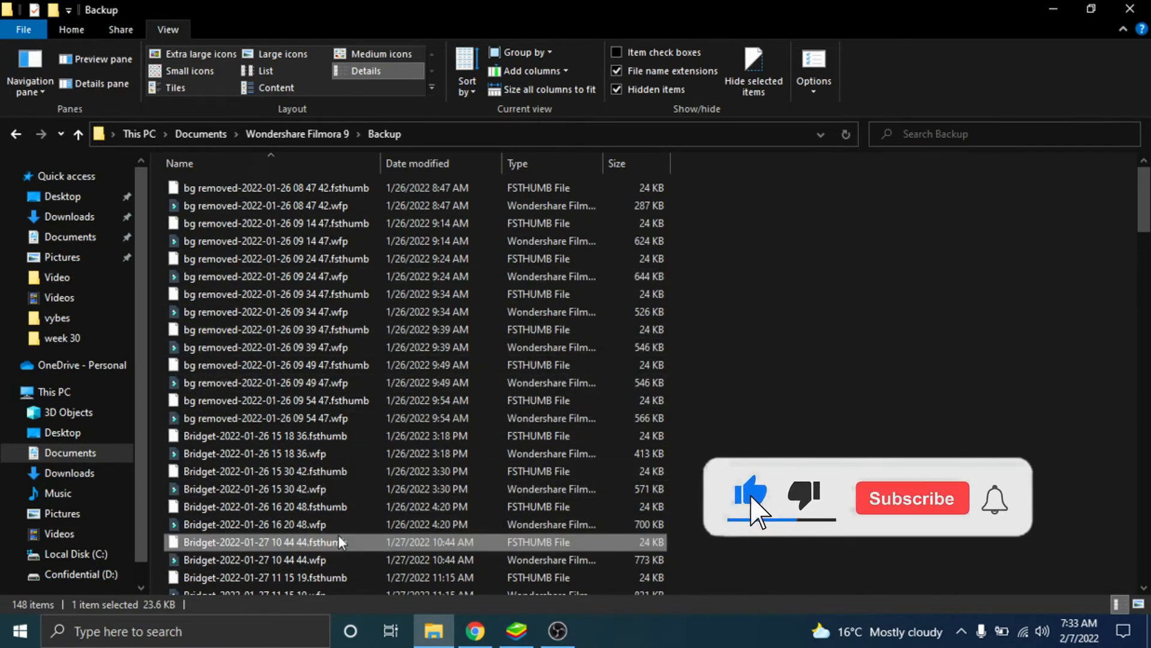
{"action": "key", "text": "ctrl+a"}
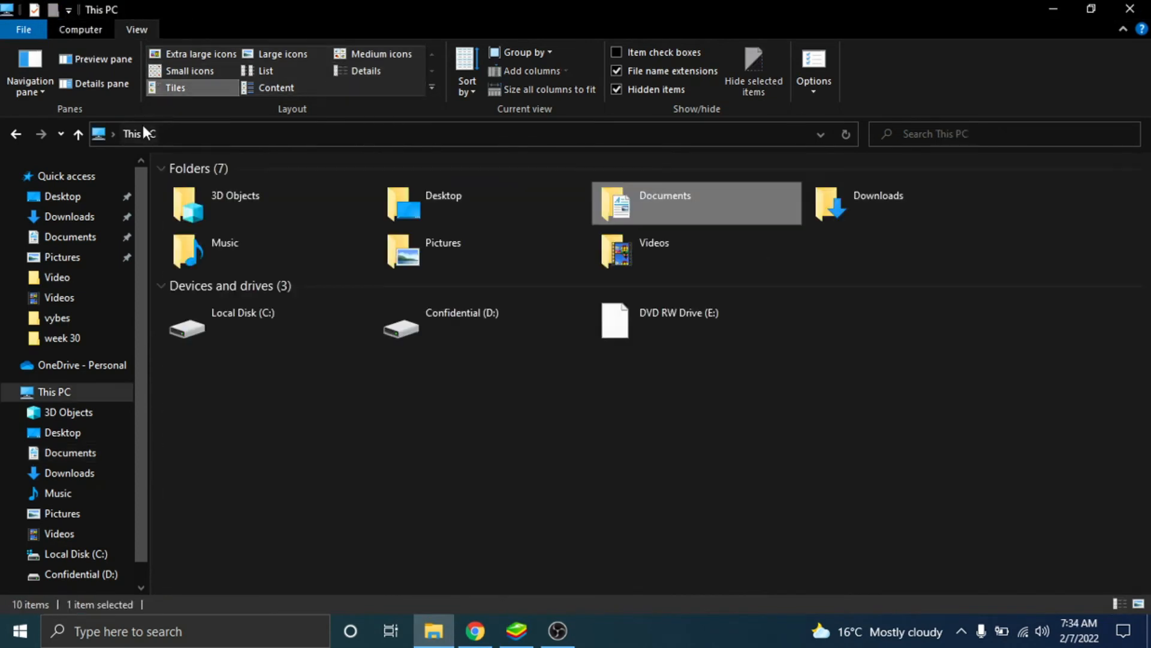
Reload This PC and read Local Disk (C:) free space: 69.6 GB of 123 GB
{"action": "left_click", "coordinate": [845, 134]}
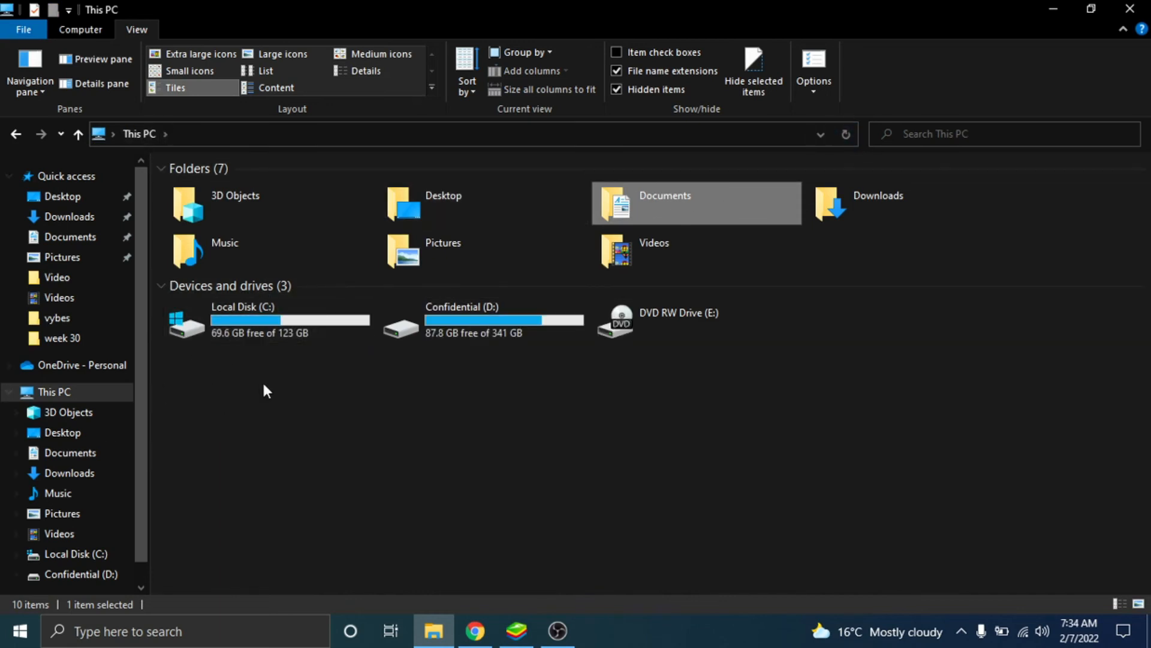
{"action": "mouse_move", "coordinate": [283, 326]}
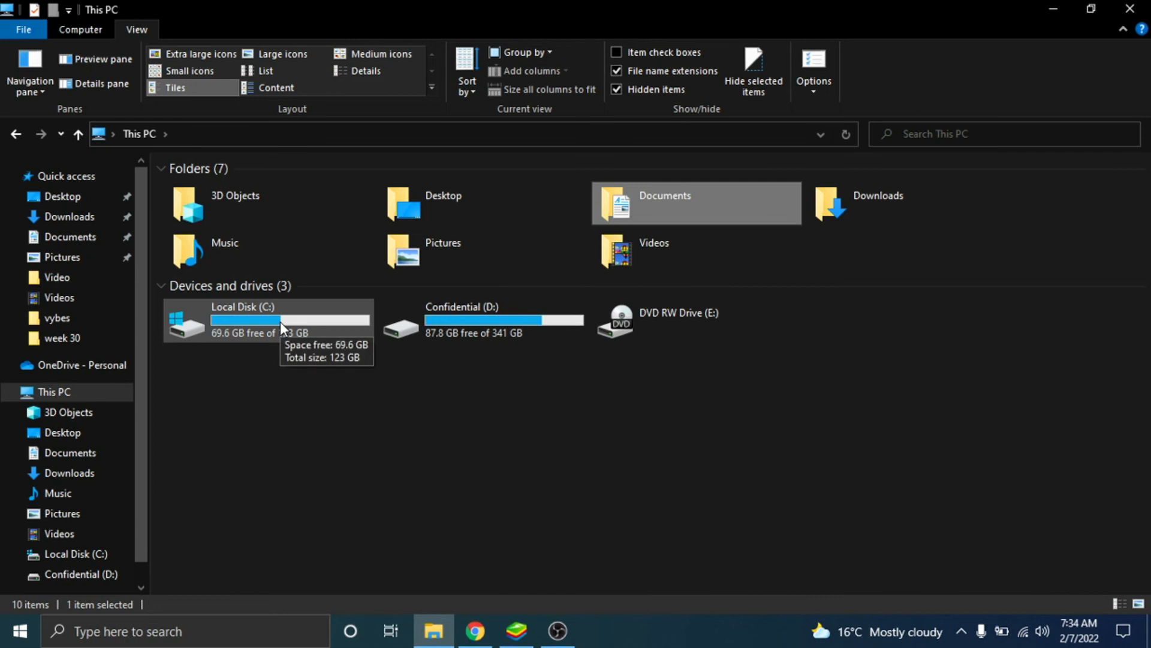